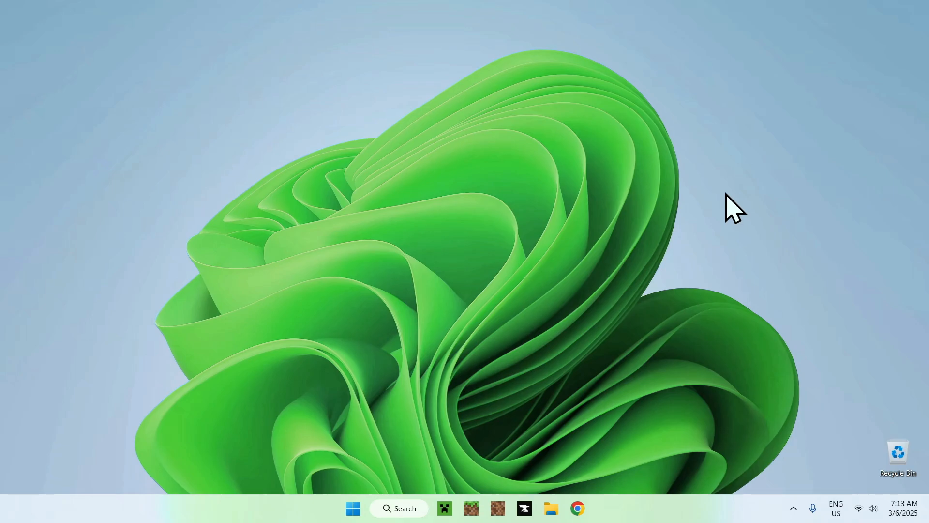
{"action": "mouse_move", "coordinate": [718, 231]}
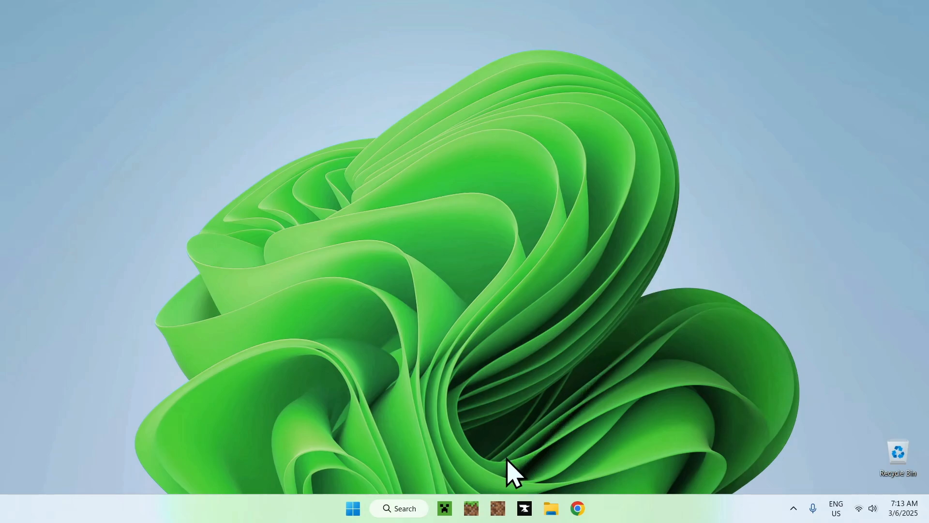
{"action": "mouse_move", "coordinate": [519, 459]}
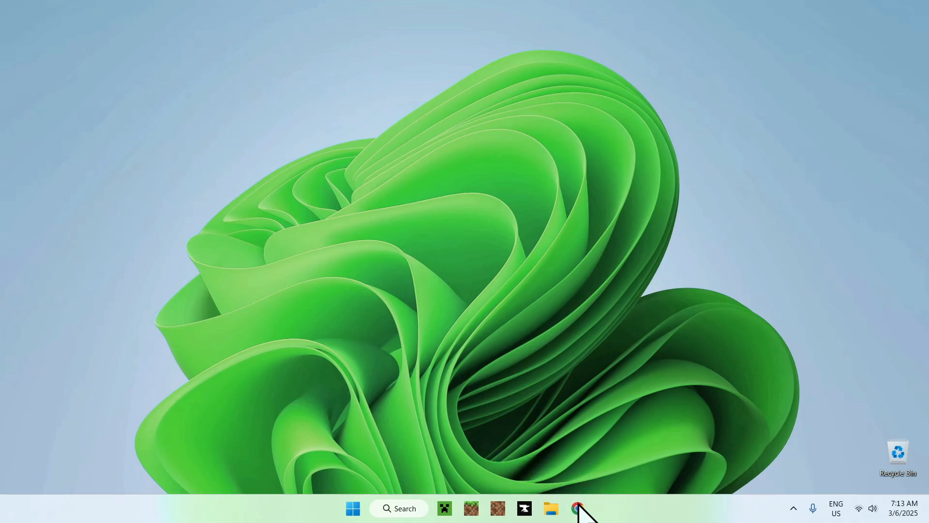
- Open Chrome and run a Google search for 'CurseForge'
{"action": "left_click", "coordinate": [578, 507]}
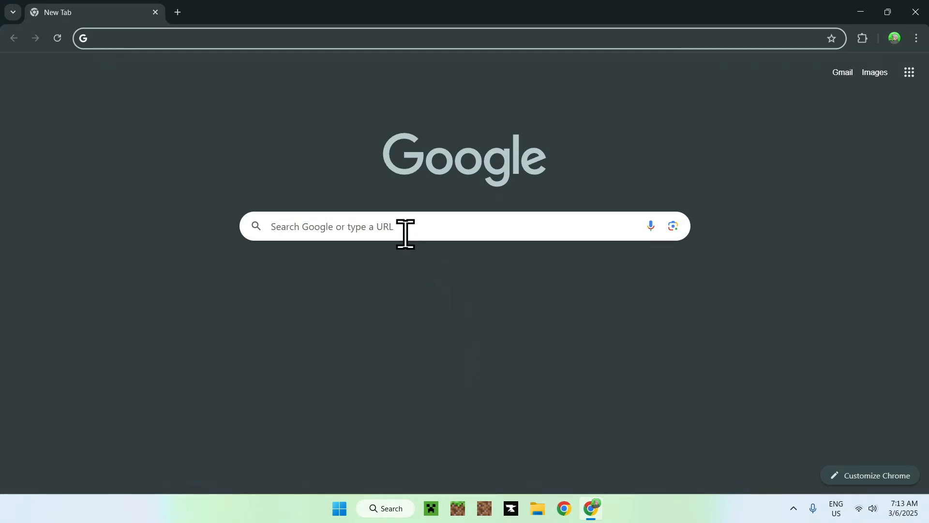
{"action": "type", "text": "CurseForge"}
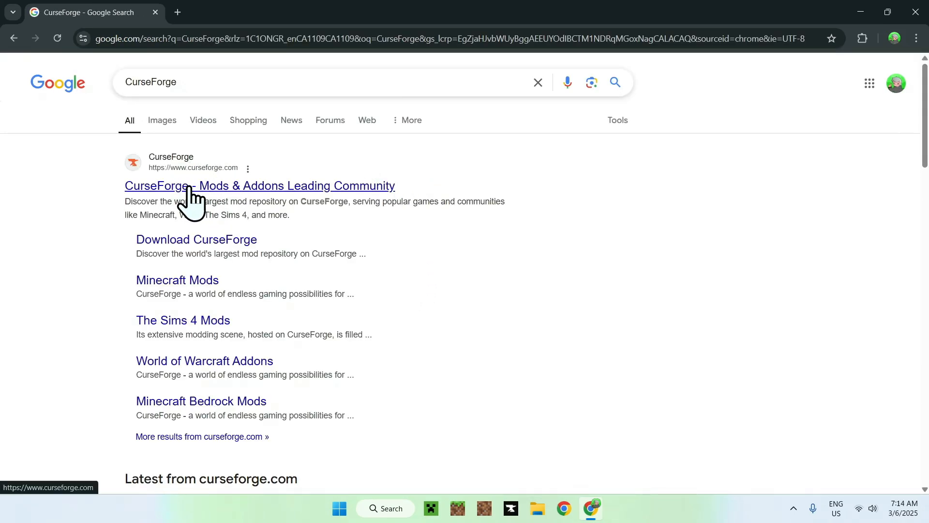
- Visit the CurseForge website and reach its Get CurseForge App download page
{"action": "left_click", "coordinate": [259, 186]}
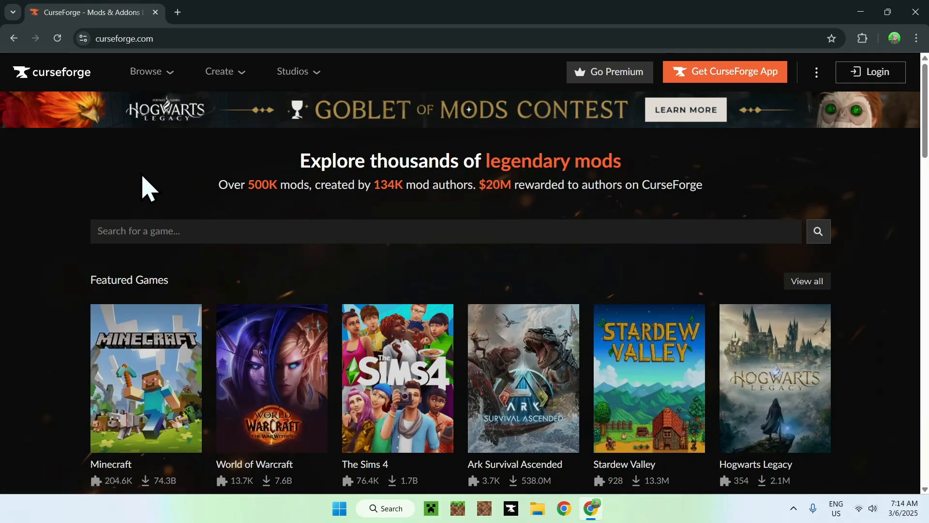
{"action": "mouse_move", "coordinate": [151, 172]}
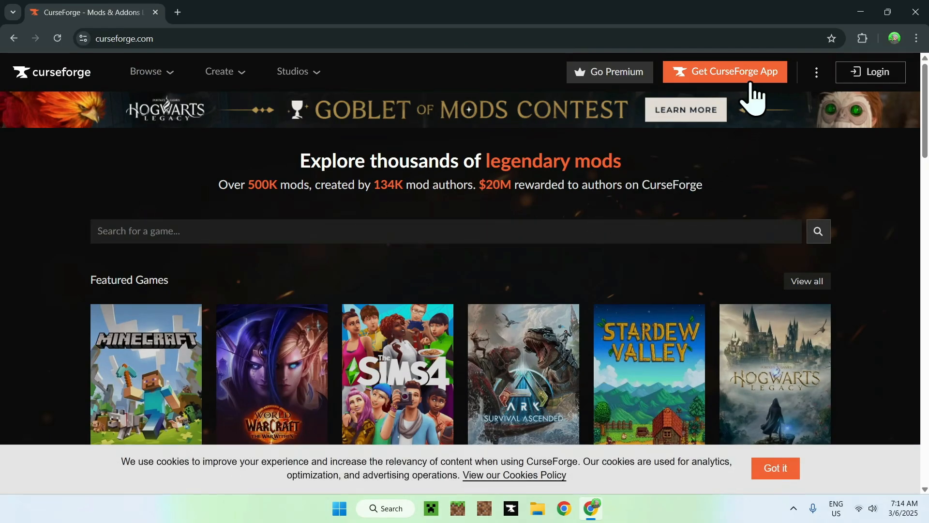
{"action": "left_click", "coordinate": [723, 71]}
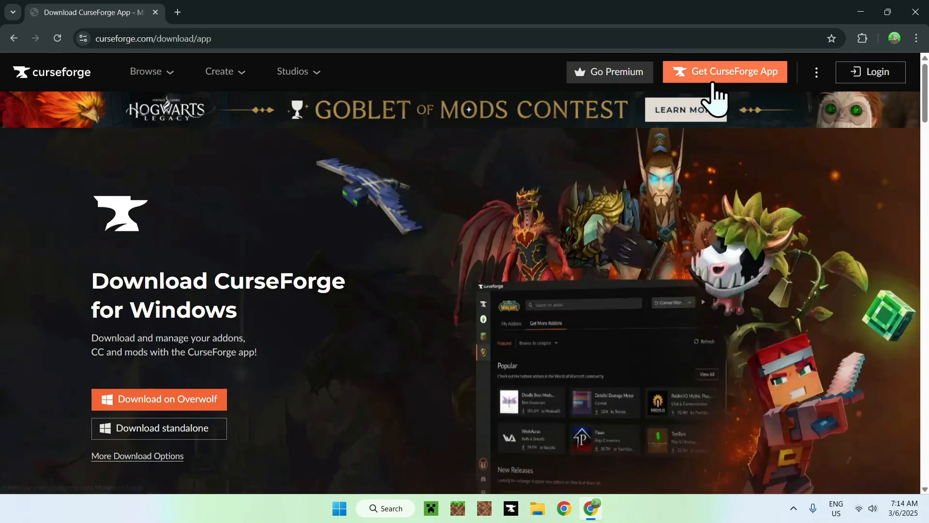
{"action": "mouse_move", "coordinate": [237, 441]}
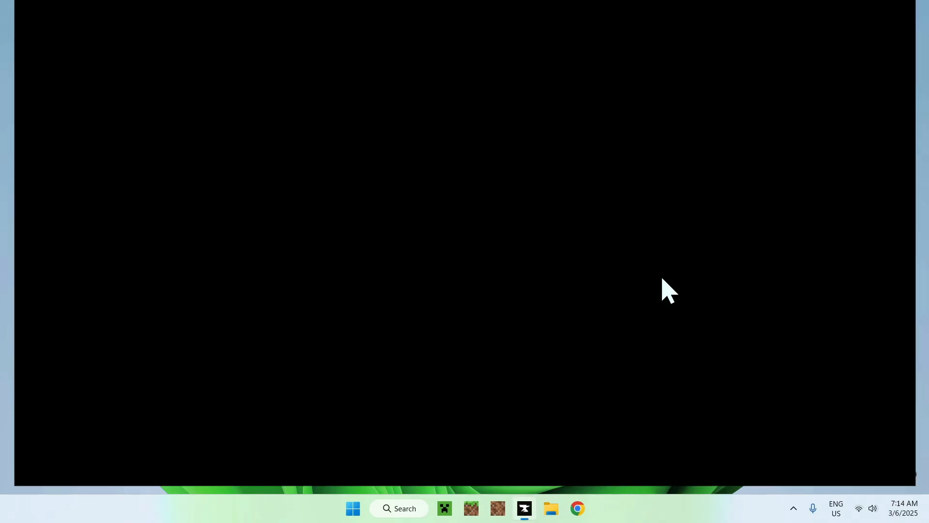
- In the CurseForge app, choose Minecraft and accept the Standard (Recommended) modding folder
{"action": "left_click", "coordinate": [524, 507]}
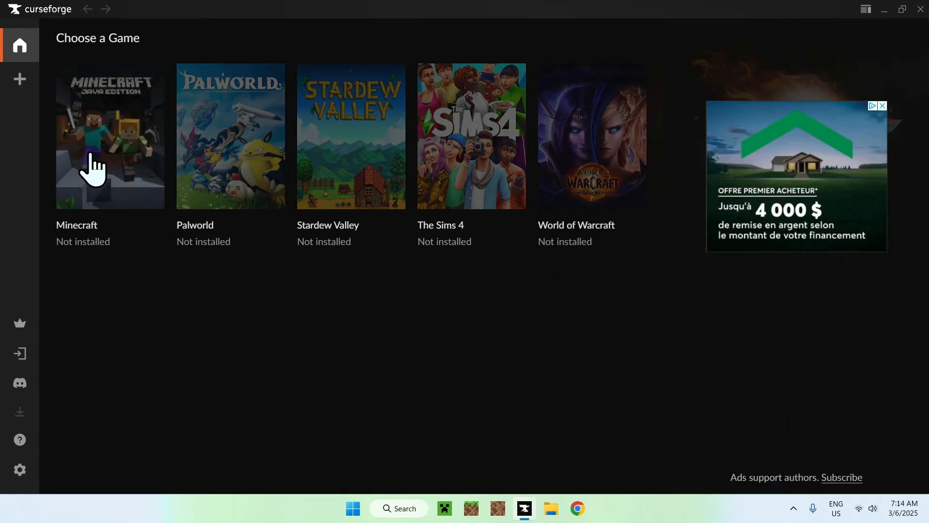
{"action": "left_click", "coordinate": [110, 136]}
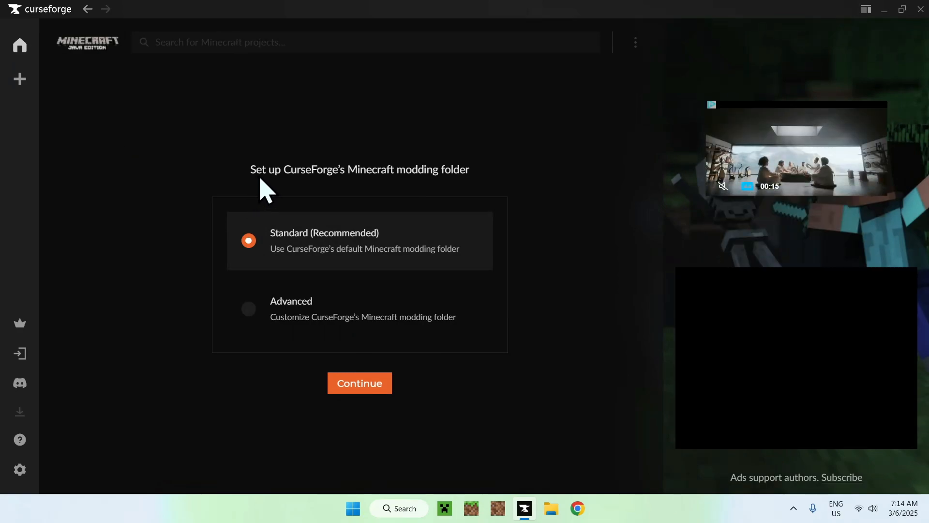
{"action": "mouse_move", "coordinate": [507, 187]}
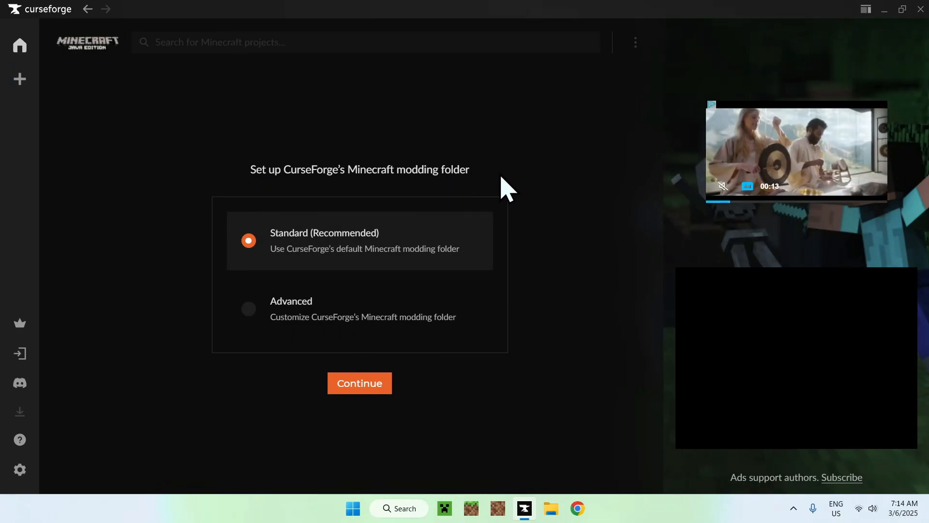
{"action": "mouse_move", "coordinate": [480, 446]}
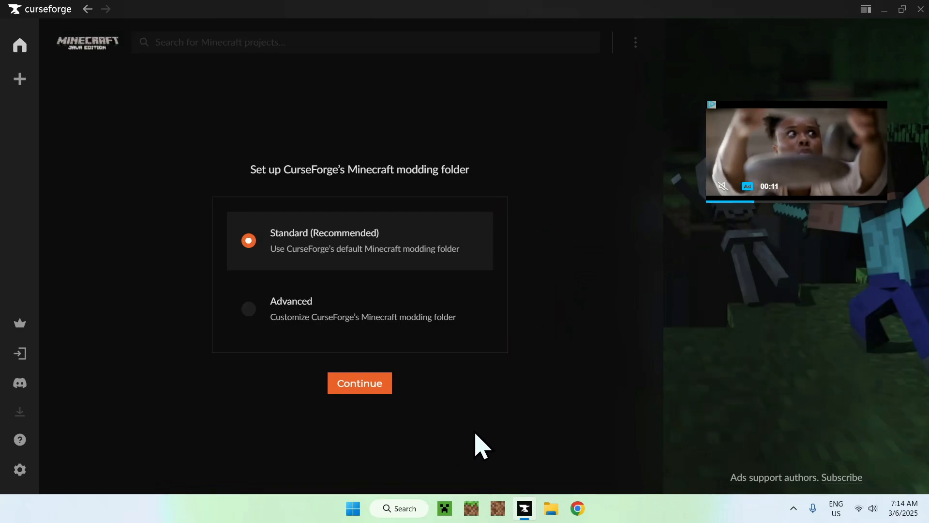
{"action": "left_click", "coordinate": [359, 383]}
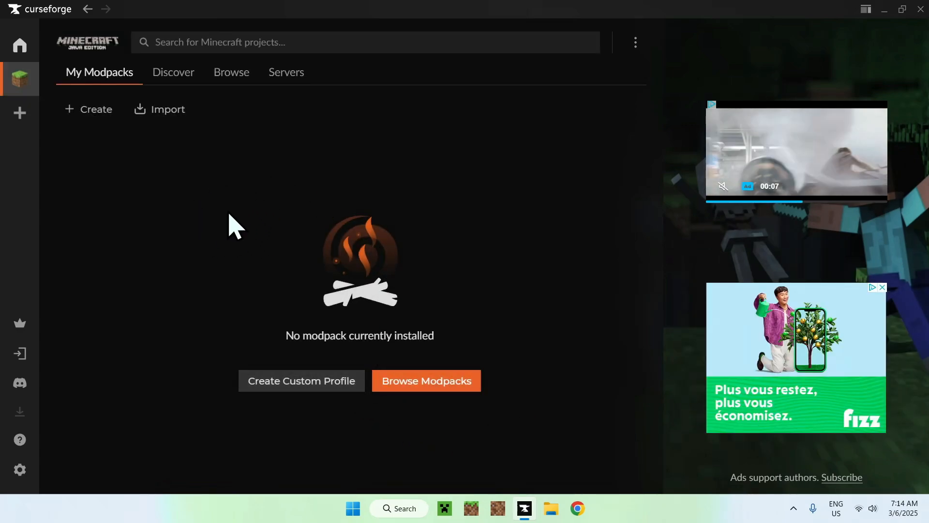
{"action": "mouse_move", "coordinate": [246, 211]}
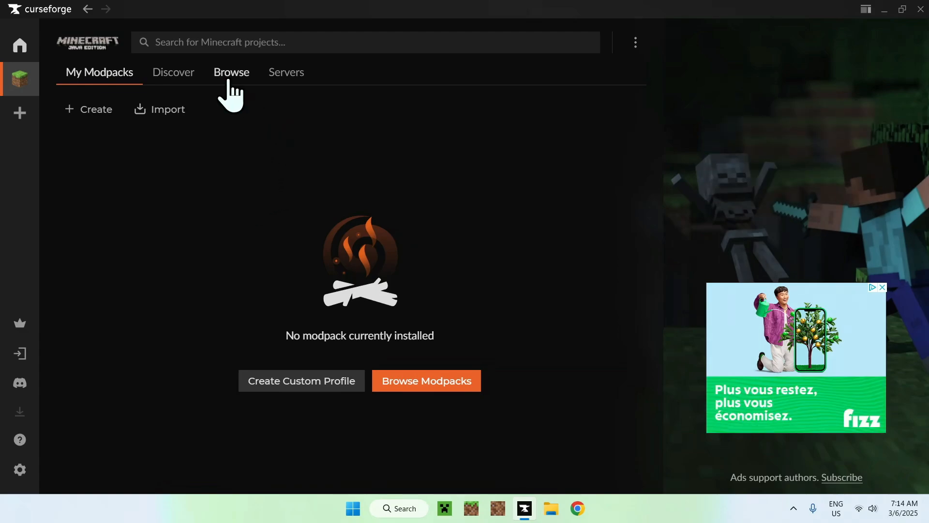
- Filter the Minecraft Browse catalogue to Resource Packs and scroll down to Fancy Crops
{"action": "left_click", "coordinate": [232, 71]}
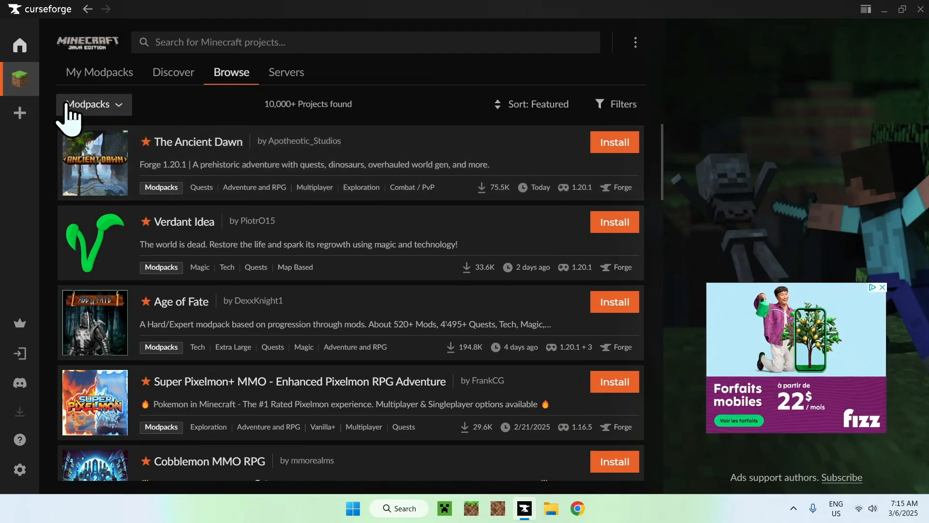
{"action": "mouse_move", "coordinate": [106, 127]}
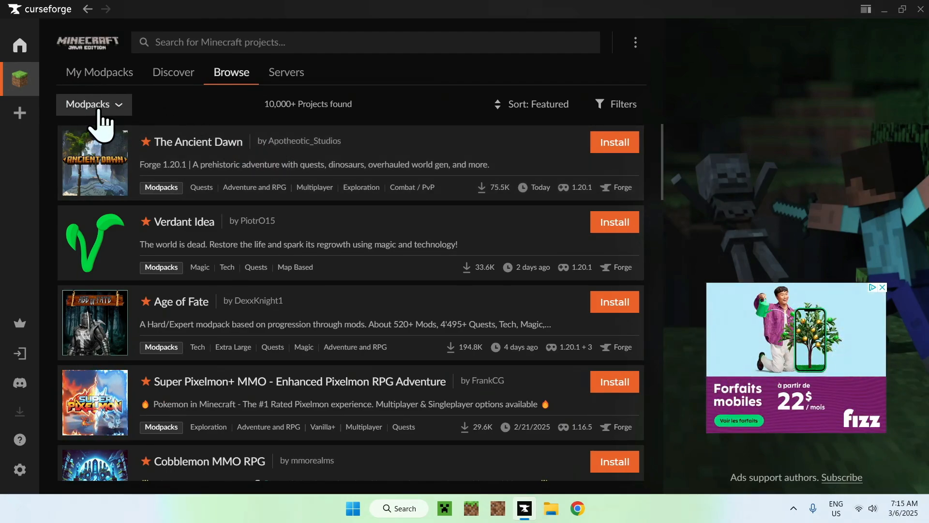
{"action": "left_click", "coordinate": [93, 103]}
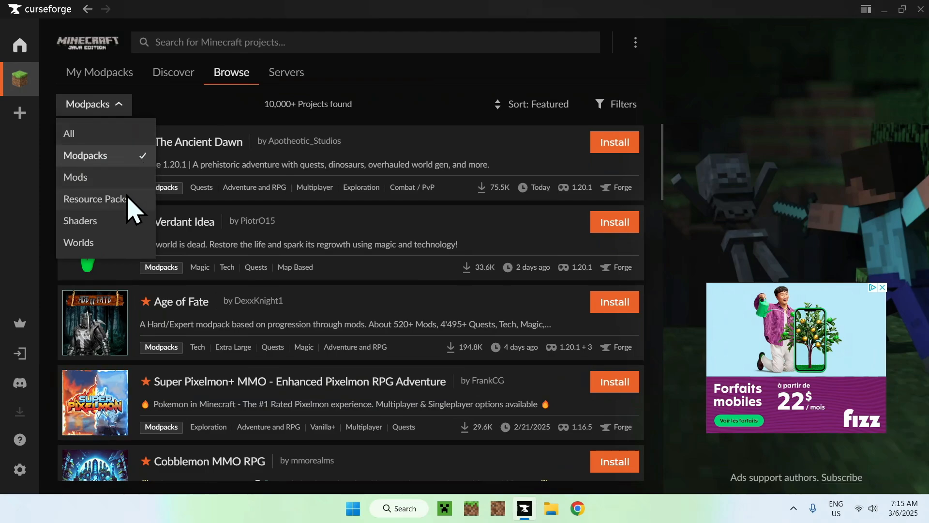
{"action": "left_click", "coordinate": [95, 199]}
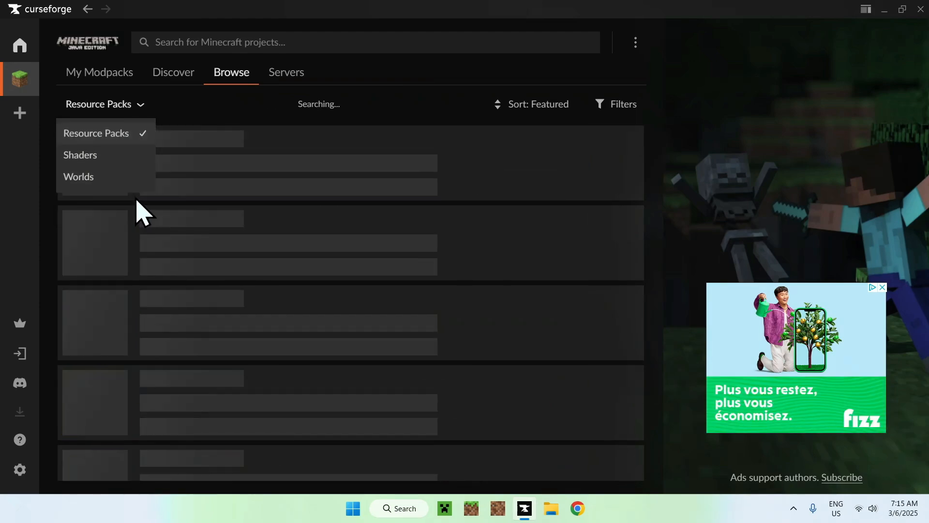
{"action": "left_click", "coordinate": [96, 133]}
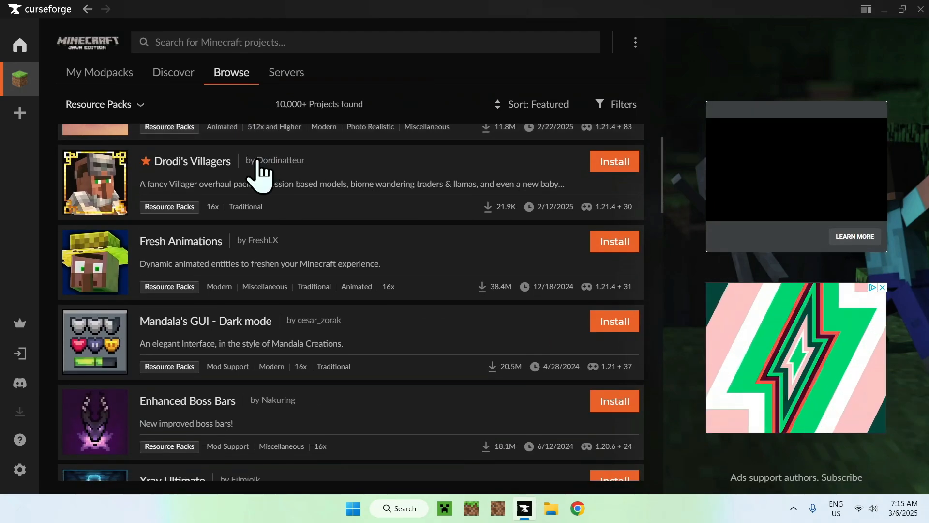
{"action": "scroll", "scroll_direction": "down", "scroll_amount": 3}
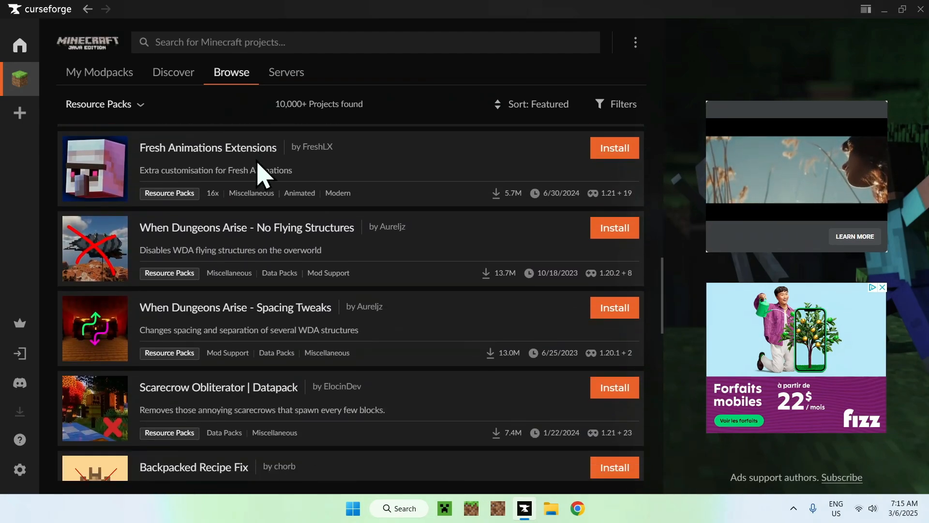
{"action": "scroll", "scroll_direction": "down", "scroll_amount": 3}
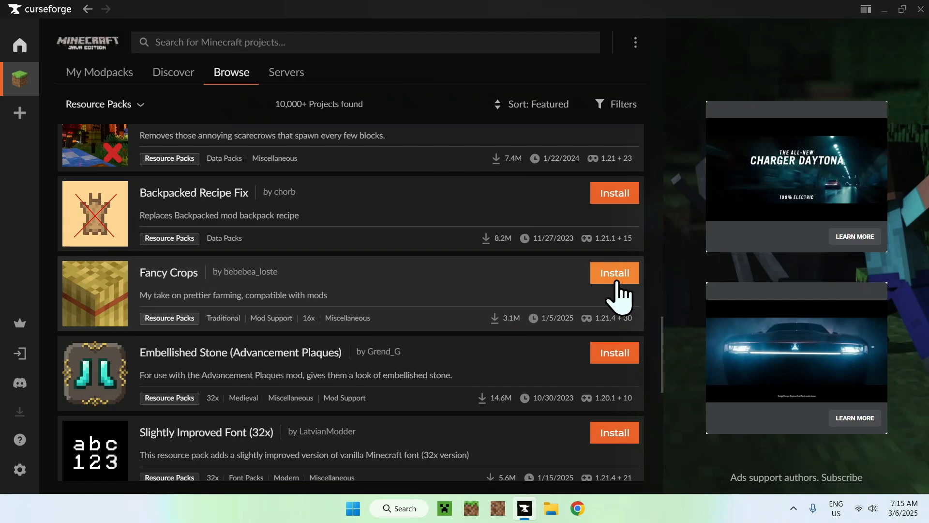
- Install Fancy Crops into a new profile named '1.21.4' with Vanilla game type
{"action": "left_click", "coordinate": [614, 273]}
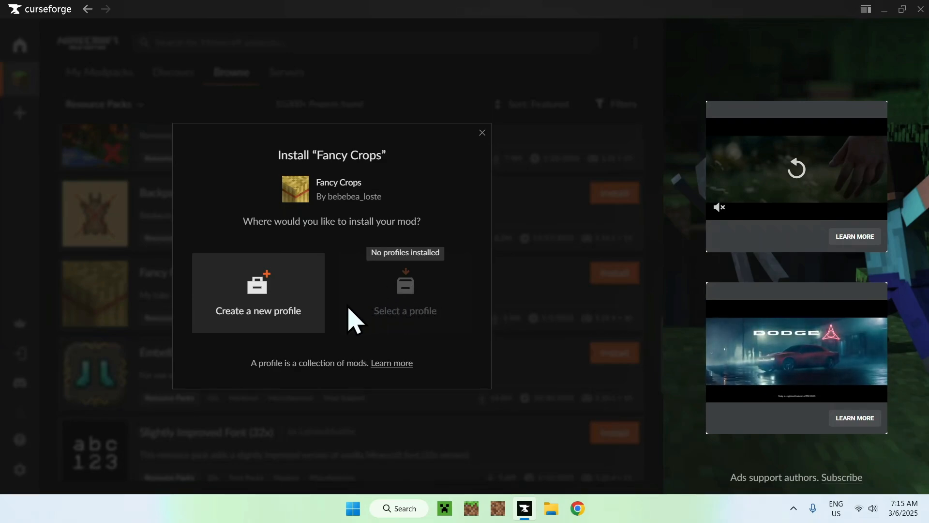
{"action": "left_click", "coordinate": [258, 293]}
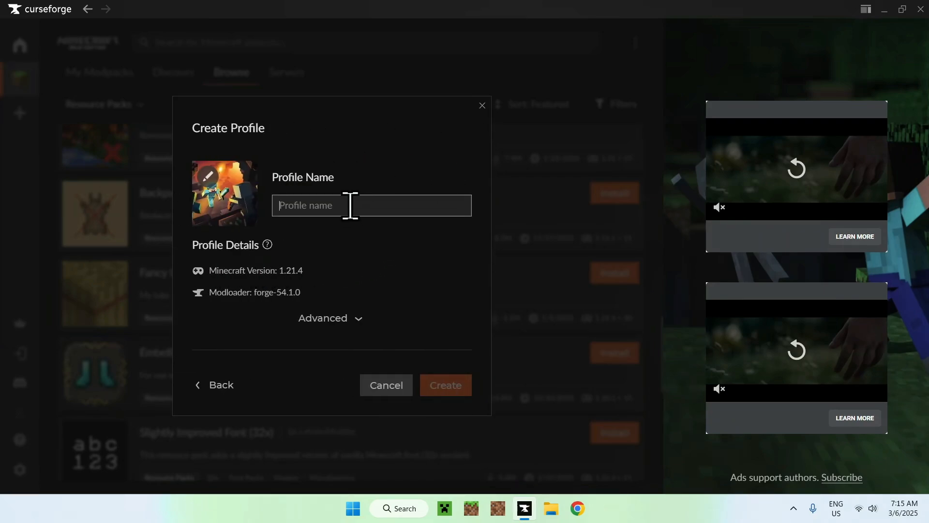
{"action": "type", "text": "1.21.4"}
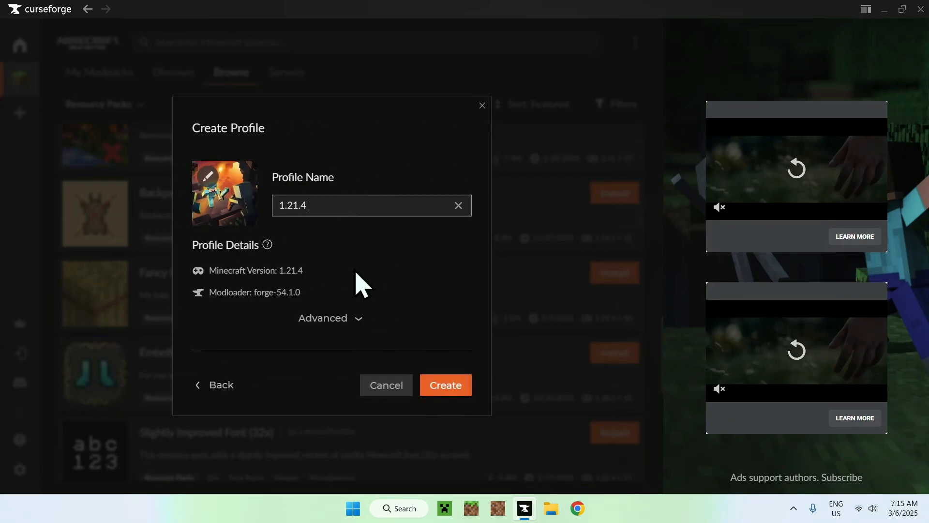
{"action": "left_click", "coordinate": [329, 317]}
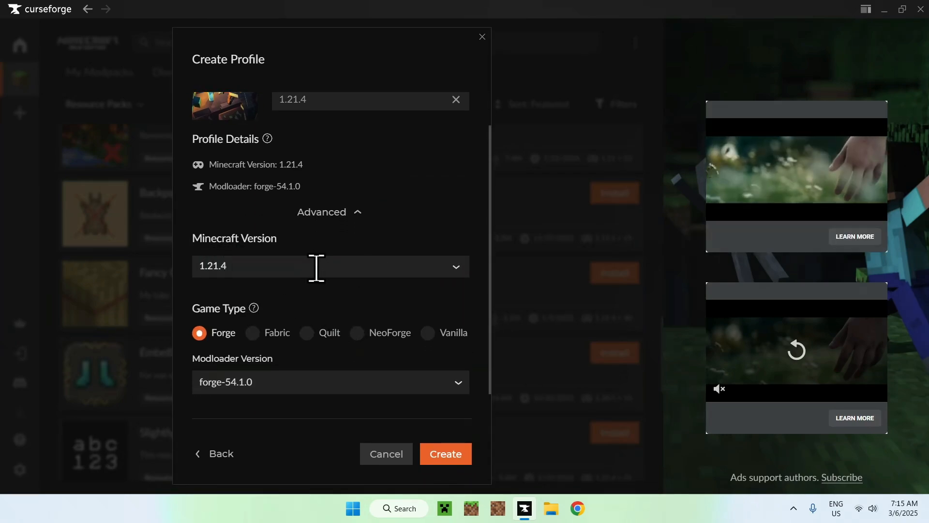
{"action": "mouse_move", "coordinate": [394, 353]}
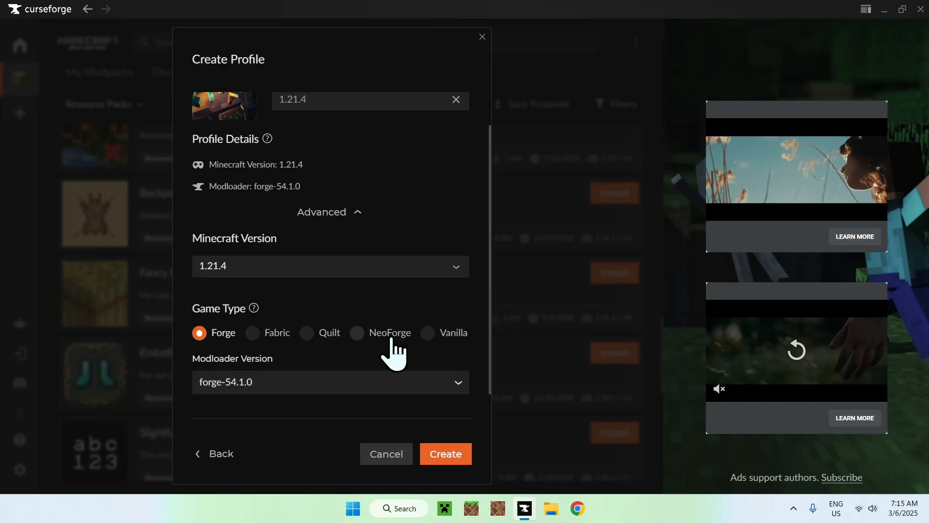
{"action": "left_click", "coordinate": [428, 332]}
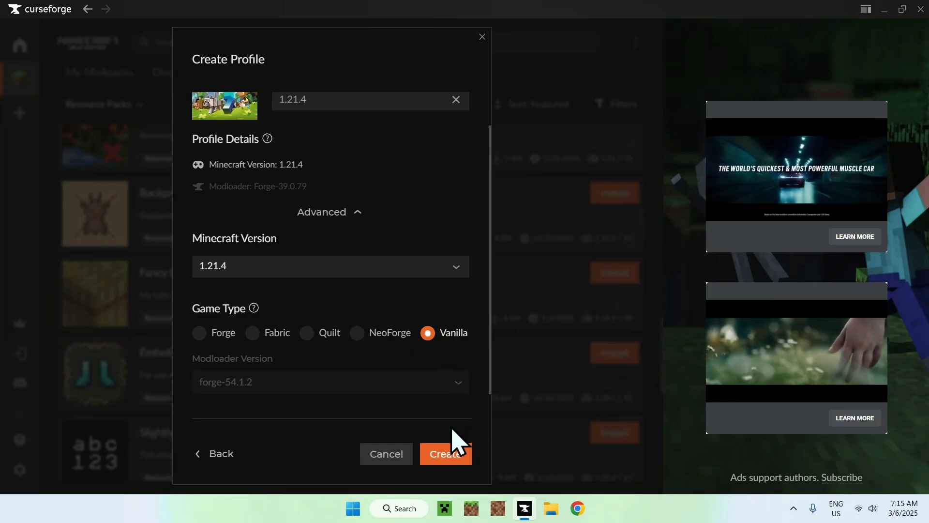
- Create the 1.21.4 profile with Fancy Crops, toggle the pack, and launch it
{"action": "left_click", "coordinate": [445, 454]}
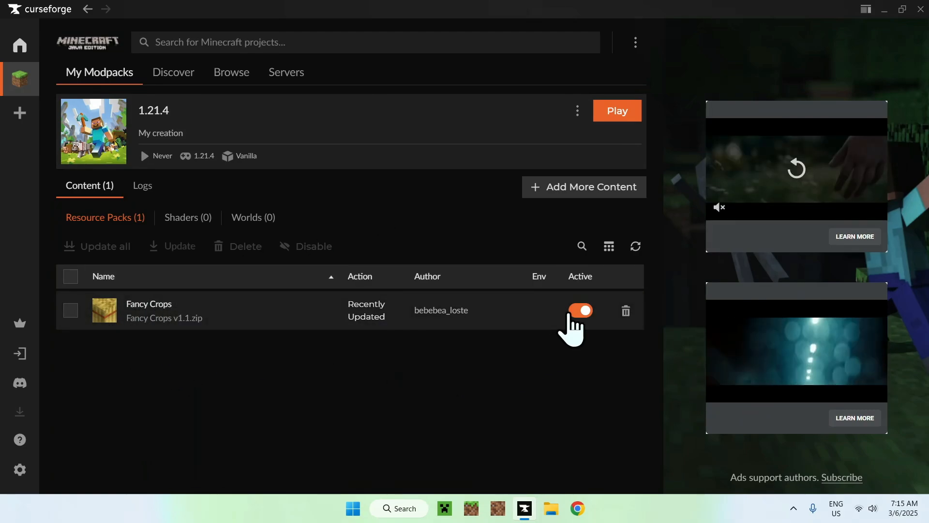
{"action": "left_click", "coordinate": [580, 310]}
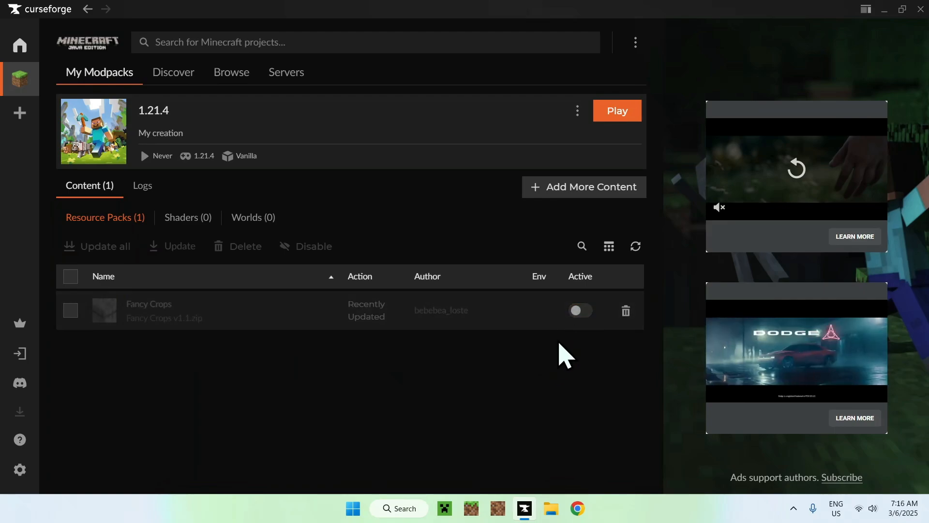
{"action": "left_click", "coordinate": [580, 310]}
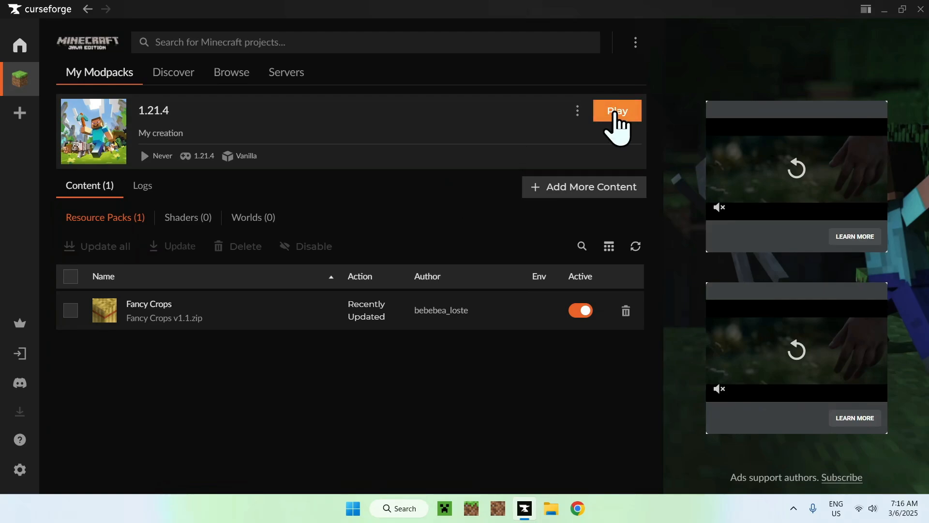
{"action": "left_click", "coordinate": [616, 110]}
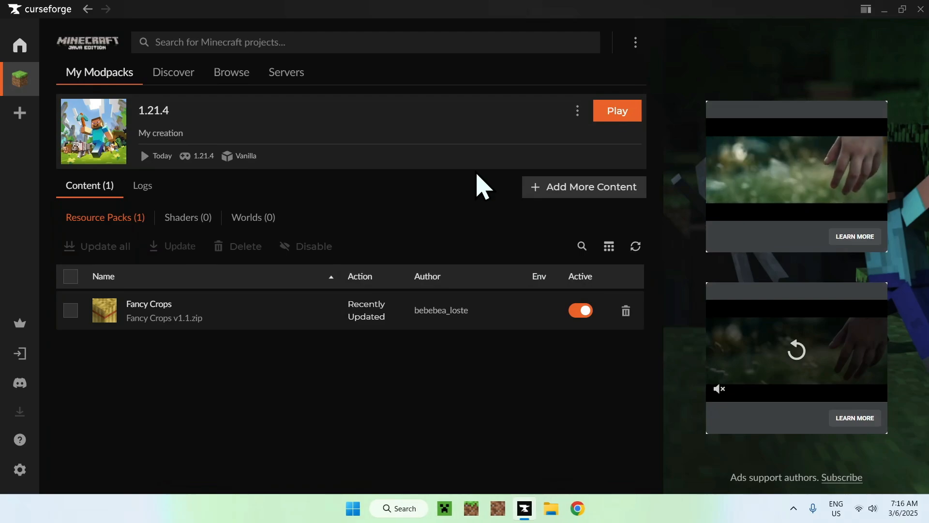
{"action": "left_click", "coordinate": [616, 111]}
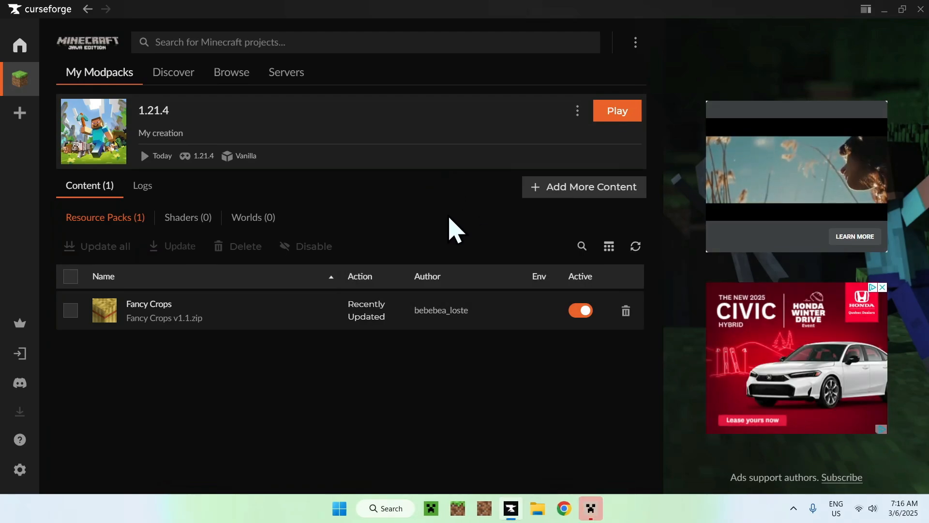
- Sign in to the Minecraft Launcher with a Microsoft account and continue with Let's Go
{"action": "left_click", "coordinate": [616, 111]}
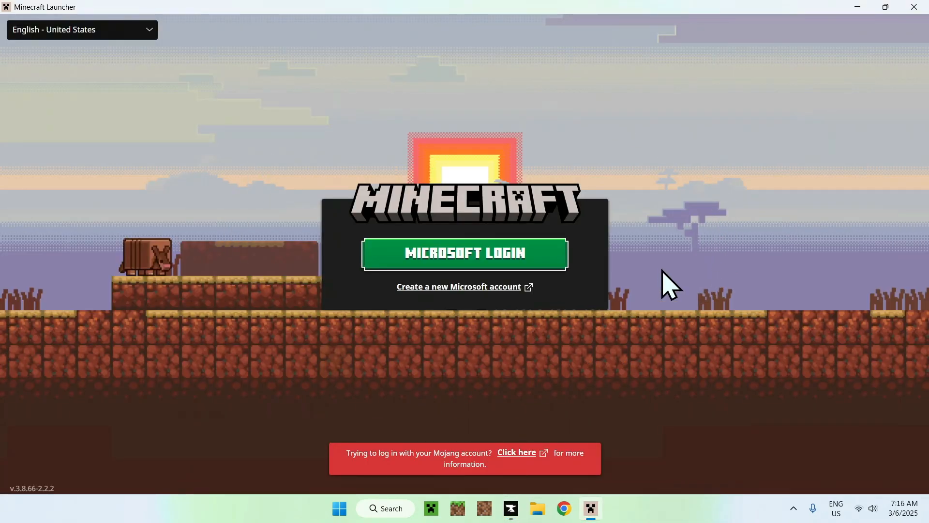
{"action": "mouse_move", "coordinate": [425, 471]}
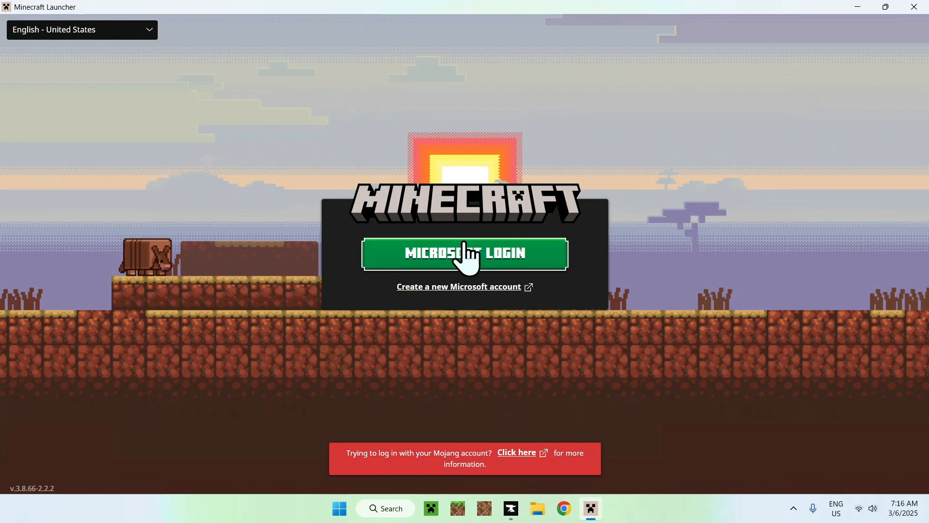
{"action": "left_click", "coordinate": [464, 253]}
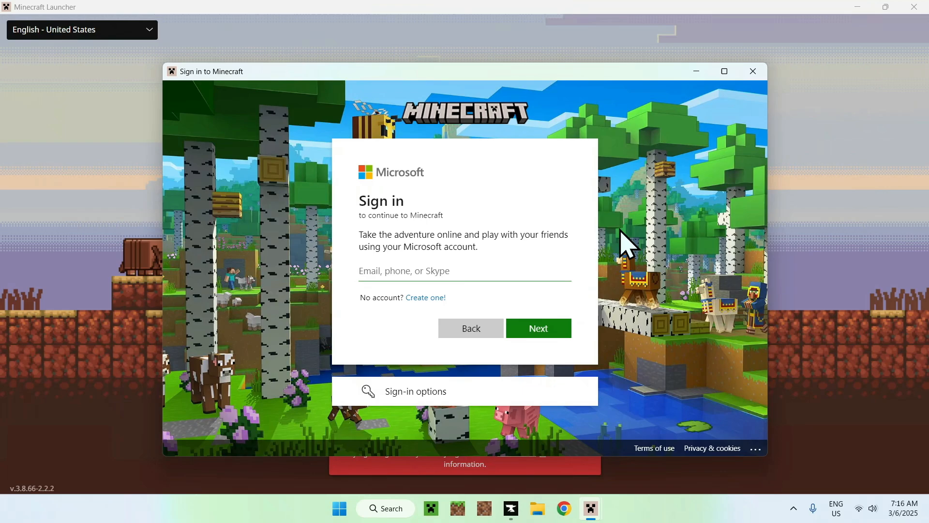
{"action": "mouse_move", "coordinate": [633, 264]}
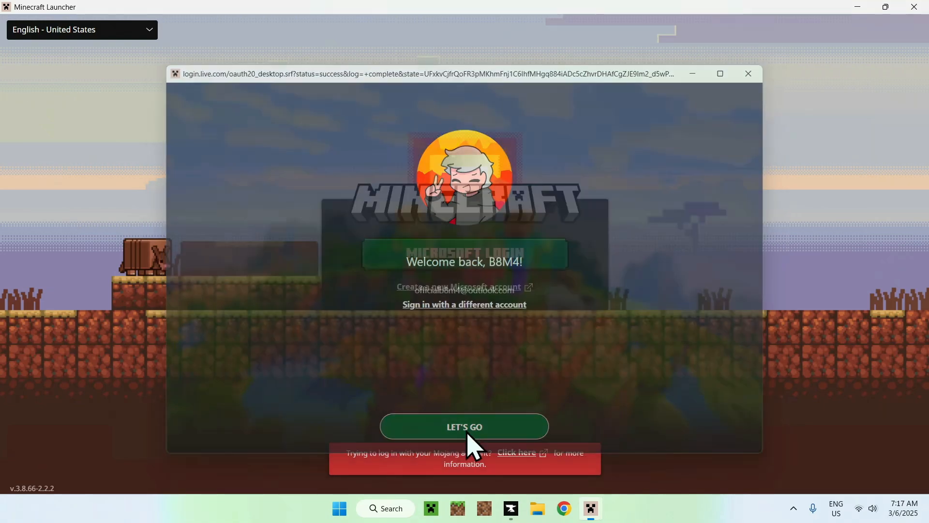
{"action": "left_click", "coordinate": [463, 426]}
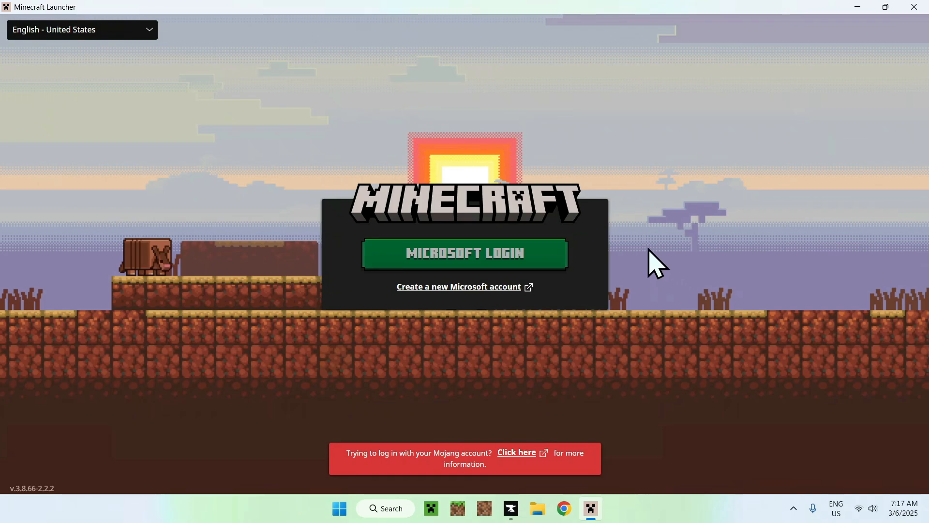
{"action": "left_click", "coordinate": [464, 253]}
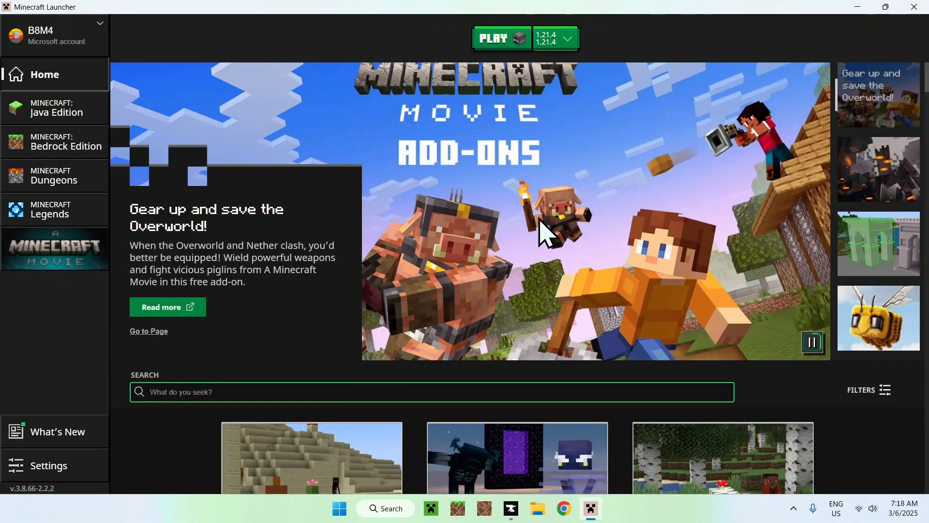
{"action": "mouse_move", "coordinate": [53, 113]}
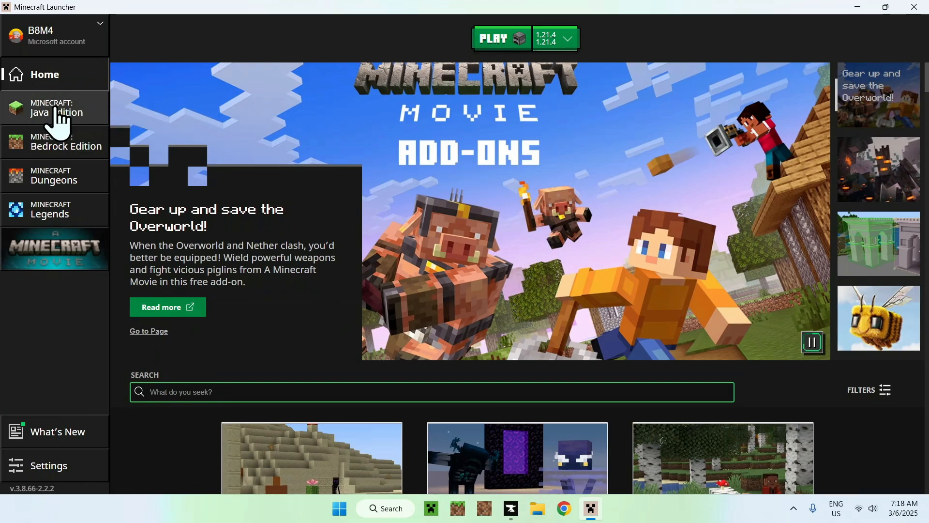
- Select version 1.21.4 on the Java Edition page and start the game
{"action": "left_click", "coordinate": [56, 107]}
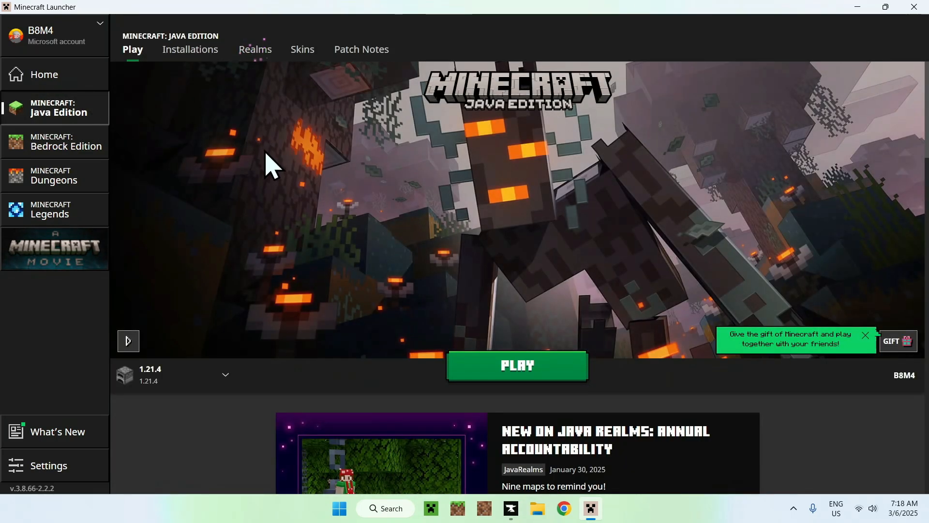
{"action": "mouse_move", "coordinate": [213, 356]}
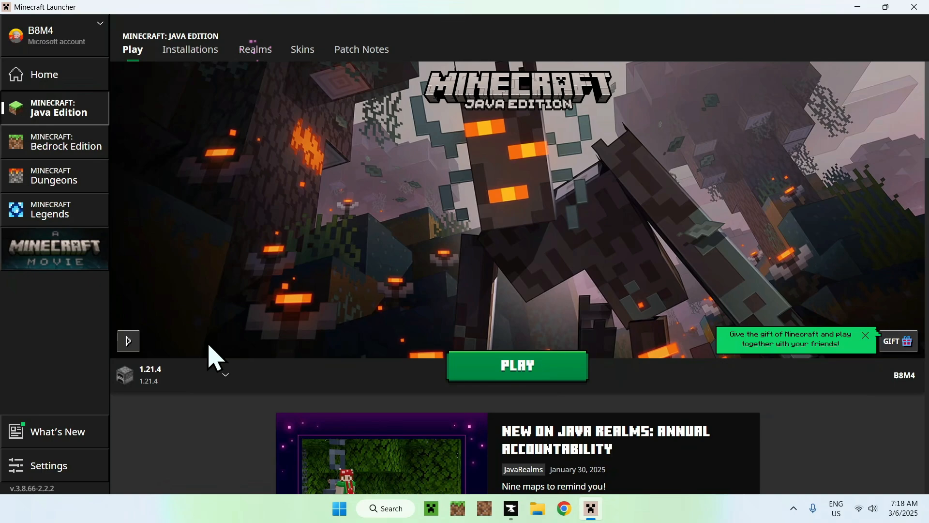
{"action": "left_click", "coordinate": [224, 374]}
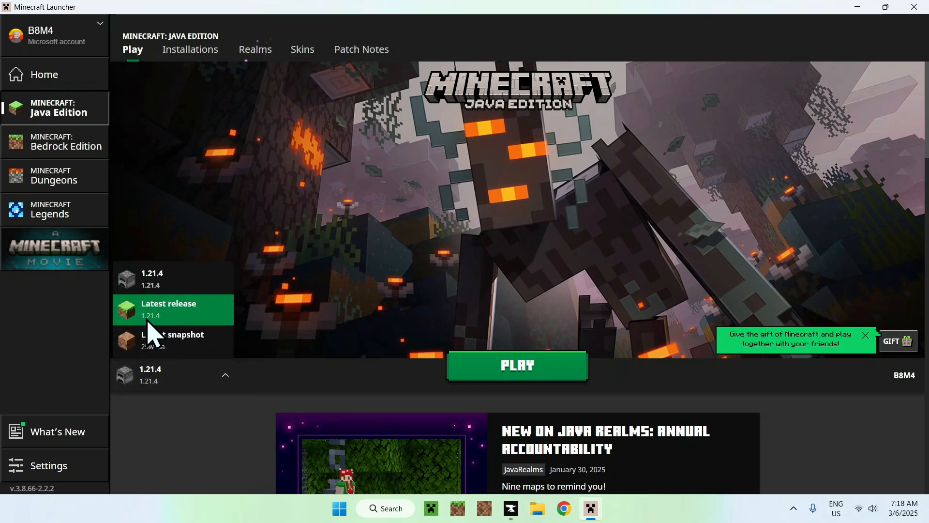
{"action": "mouse_move", "coordinate": [160, 314]}
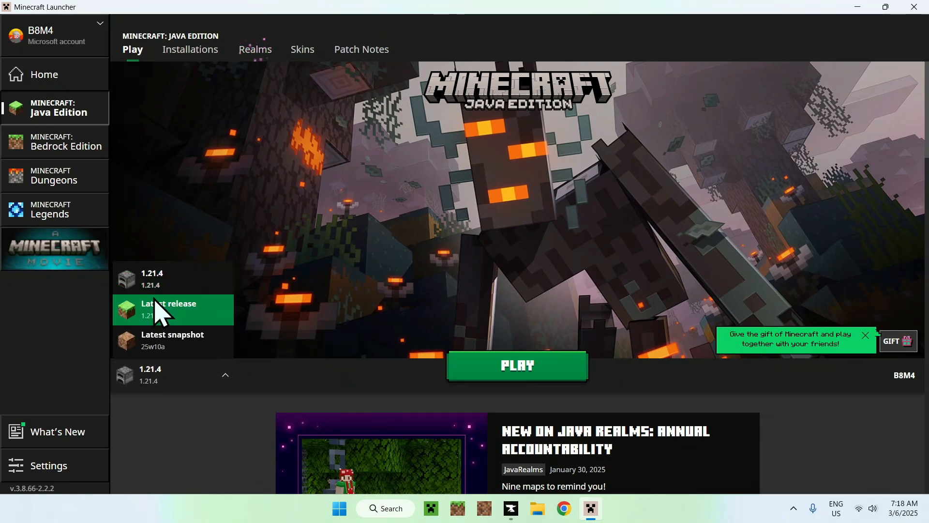
{"action": "mouse_move", "coordinate": [259, 302]}
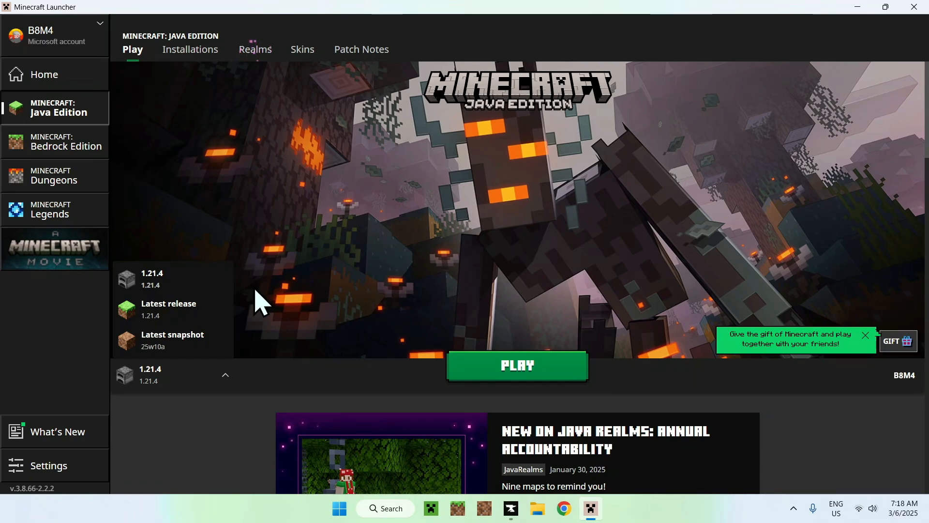
{"action": "left_click", "coordinate": [225, 375]}
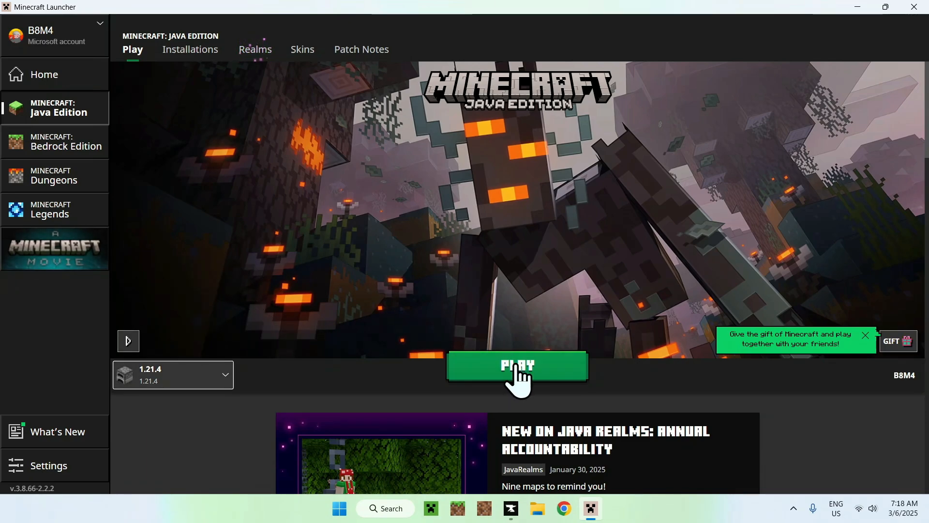
{"action": "left_click", "coordinate": [516, 365]}
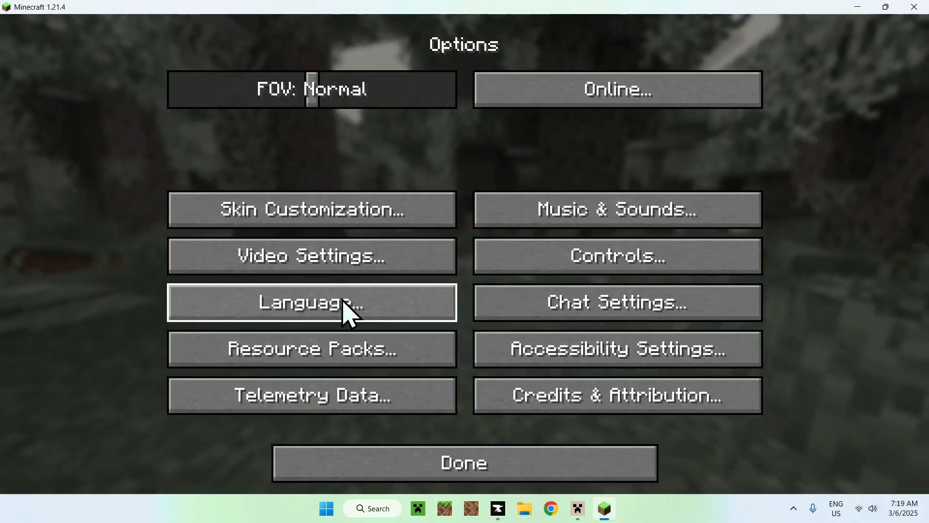
- Leave Options and create a new Creative-mode singleplayer world
{"action": "left_click", "coordinate": [464, 462]}
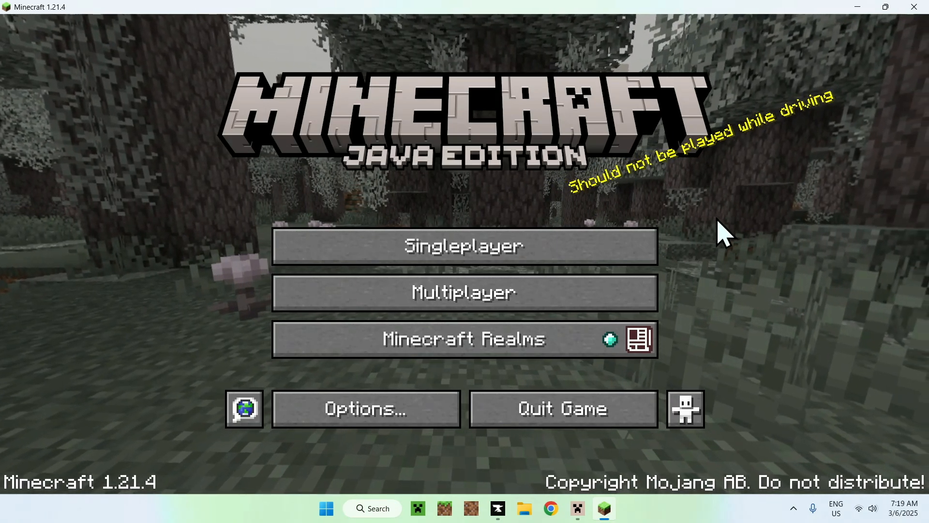
{"action": "left_click", "coordinate": [464, 246]}
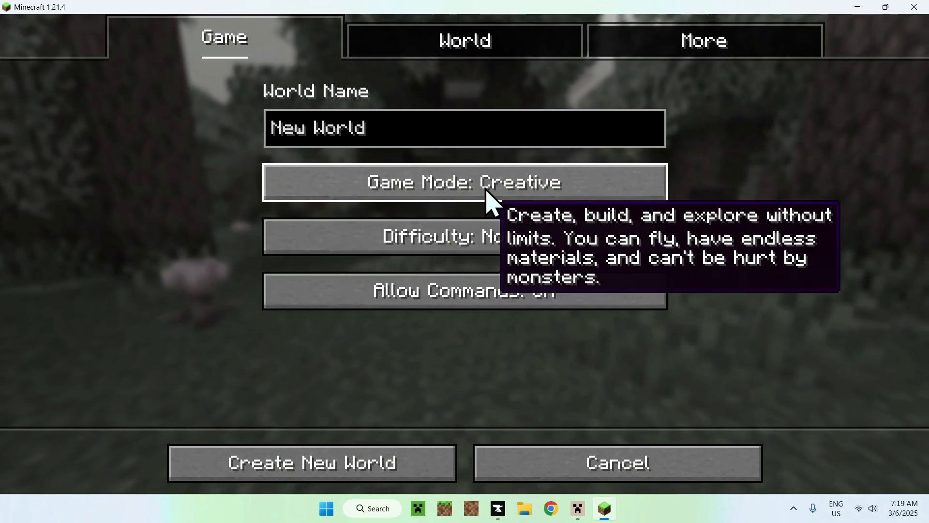
{"action": "left_click", "coordinate": [311, 462]}
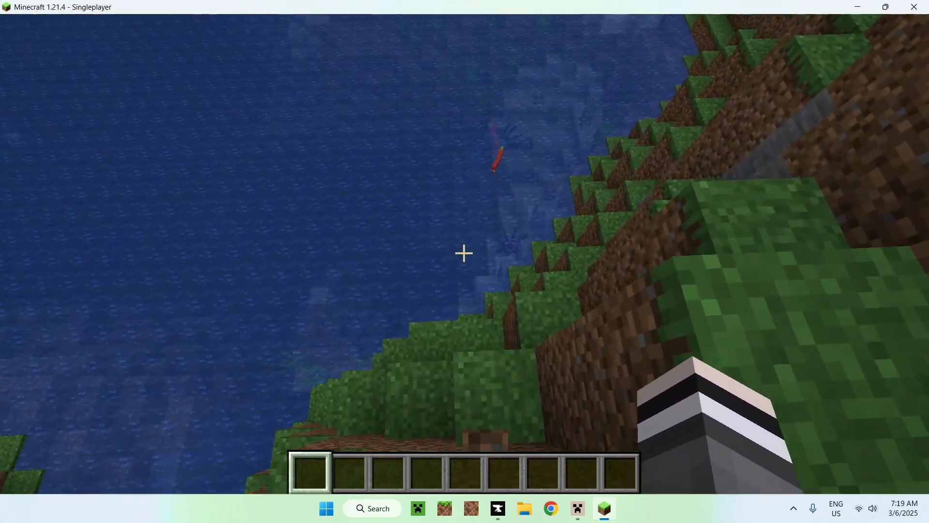
- Search the creative inventory for 'see' to get wheat seeds and a wooden hoe into the hotbar
{"action": "key", "text": "e"}
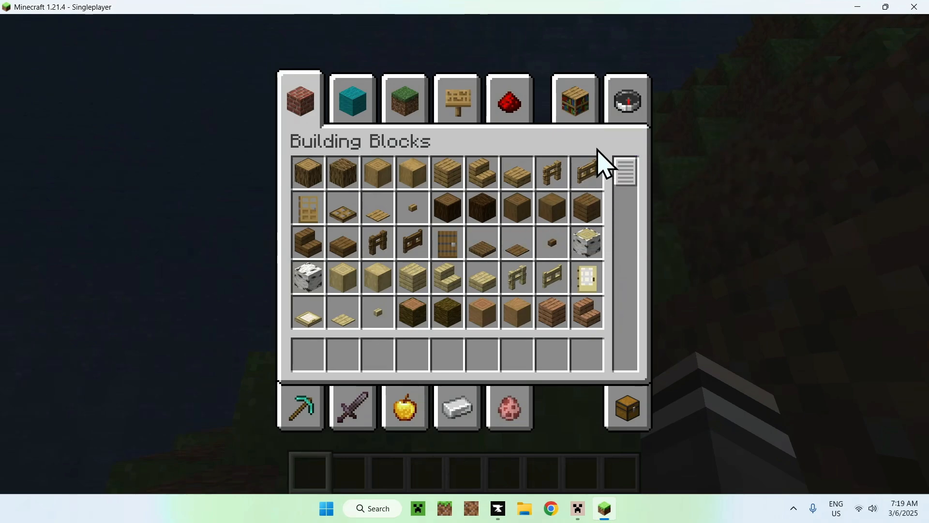
{"action": "left_click", "coordinate": [625, 99]}
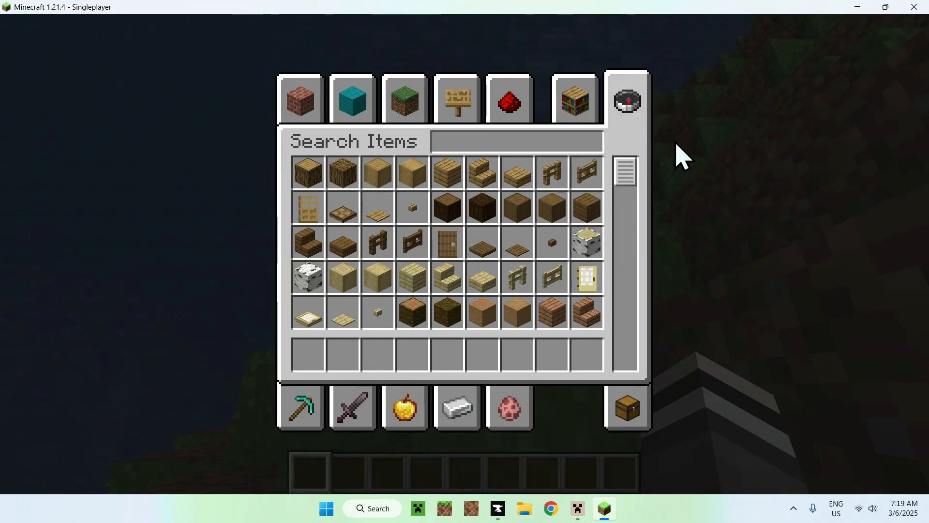
{"action": "type", "text": "see"}
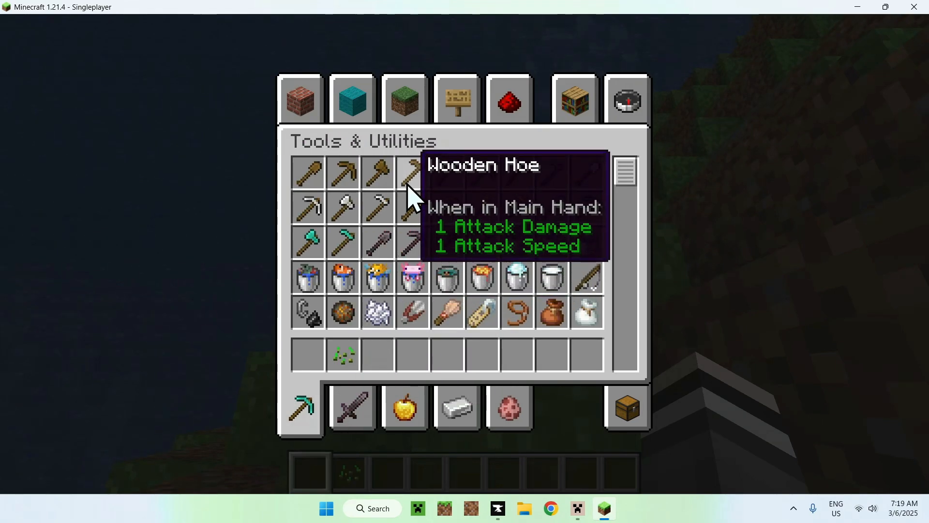
{"action": "key", "text": "Escape"}
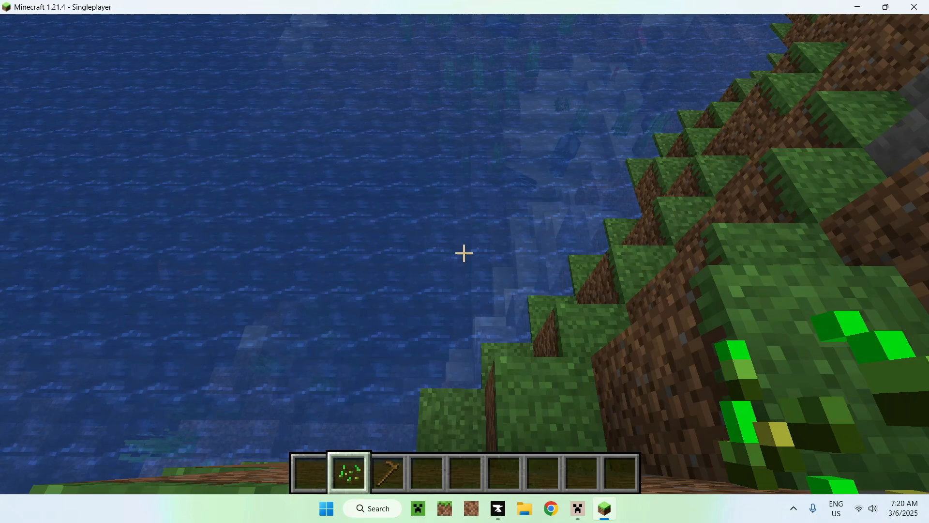
- Confirm Fancy Crops v1.1.zip sits above Default in Resource Packs, apply, and return to the world
{"action": "key", "text": "Escape"}
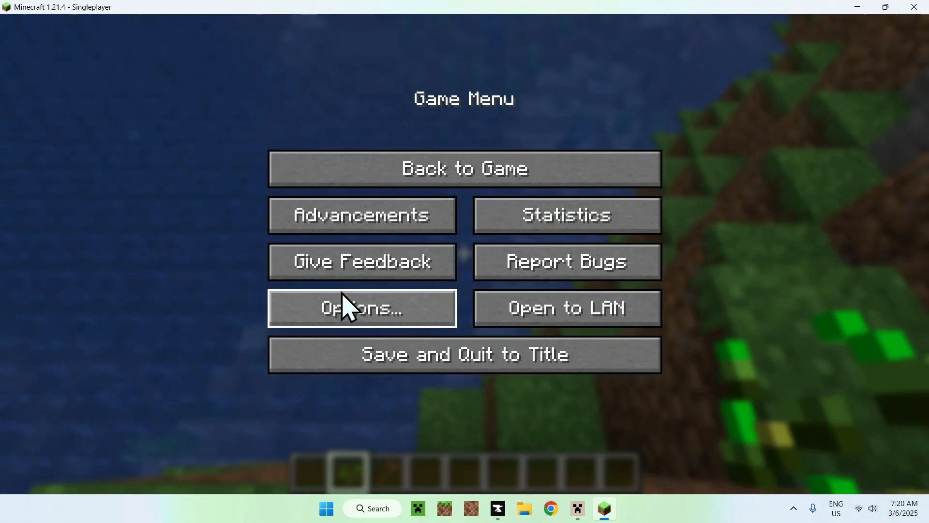
{"action": "left_click", "coordinate": [361, 307]}
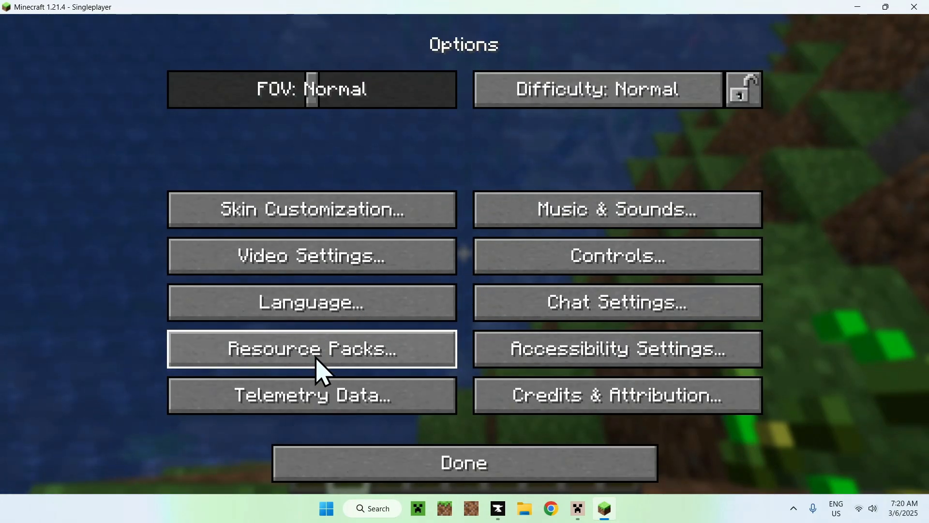
{"action": "left_click", "coordinate": [311, 348]}
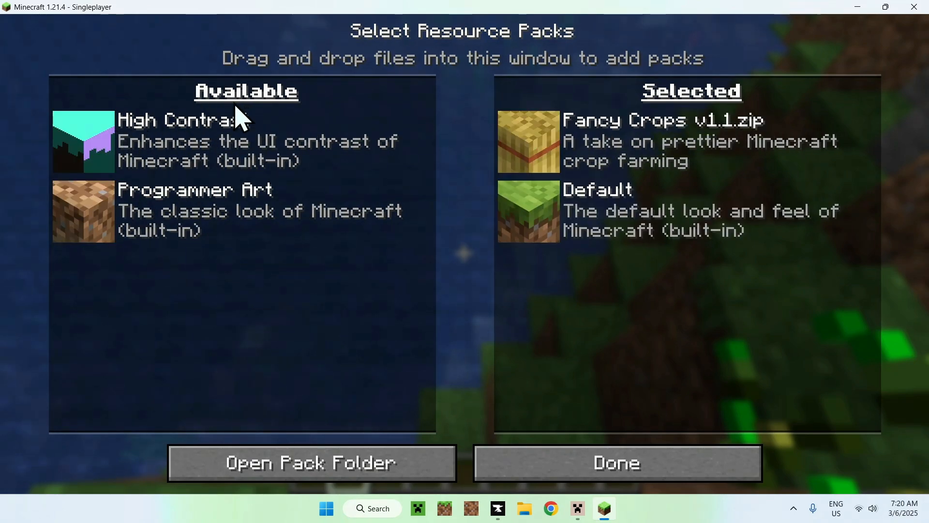
{"action": "left_click", "coordinate": [616, 462]}
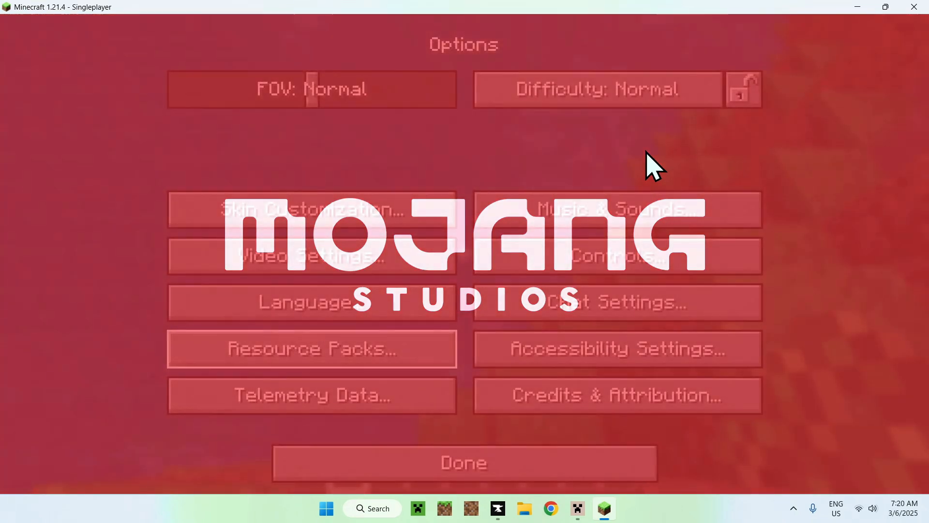
{"action": "left_click", "coordinate": [464, 462]}
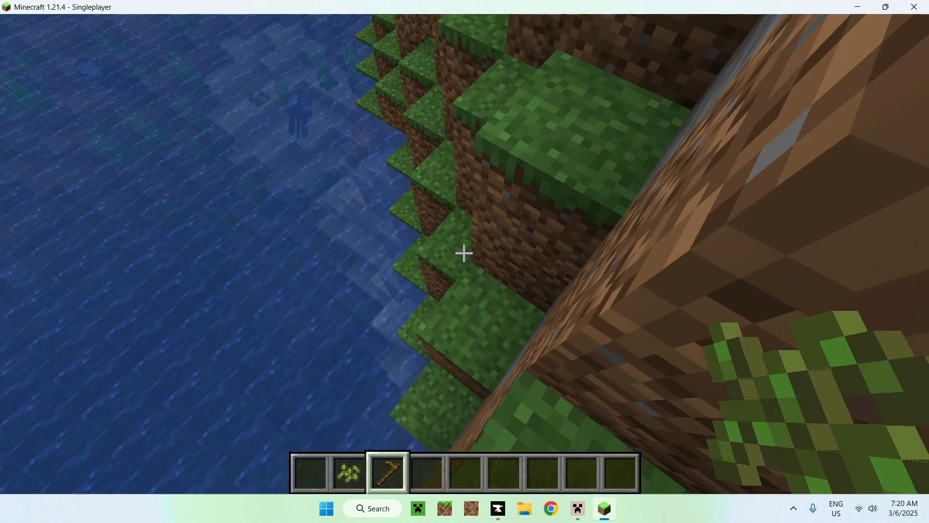